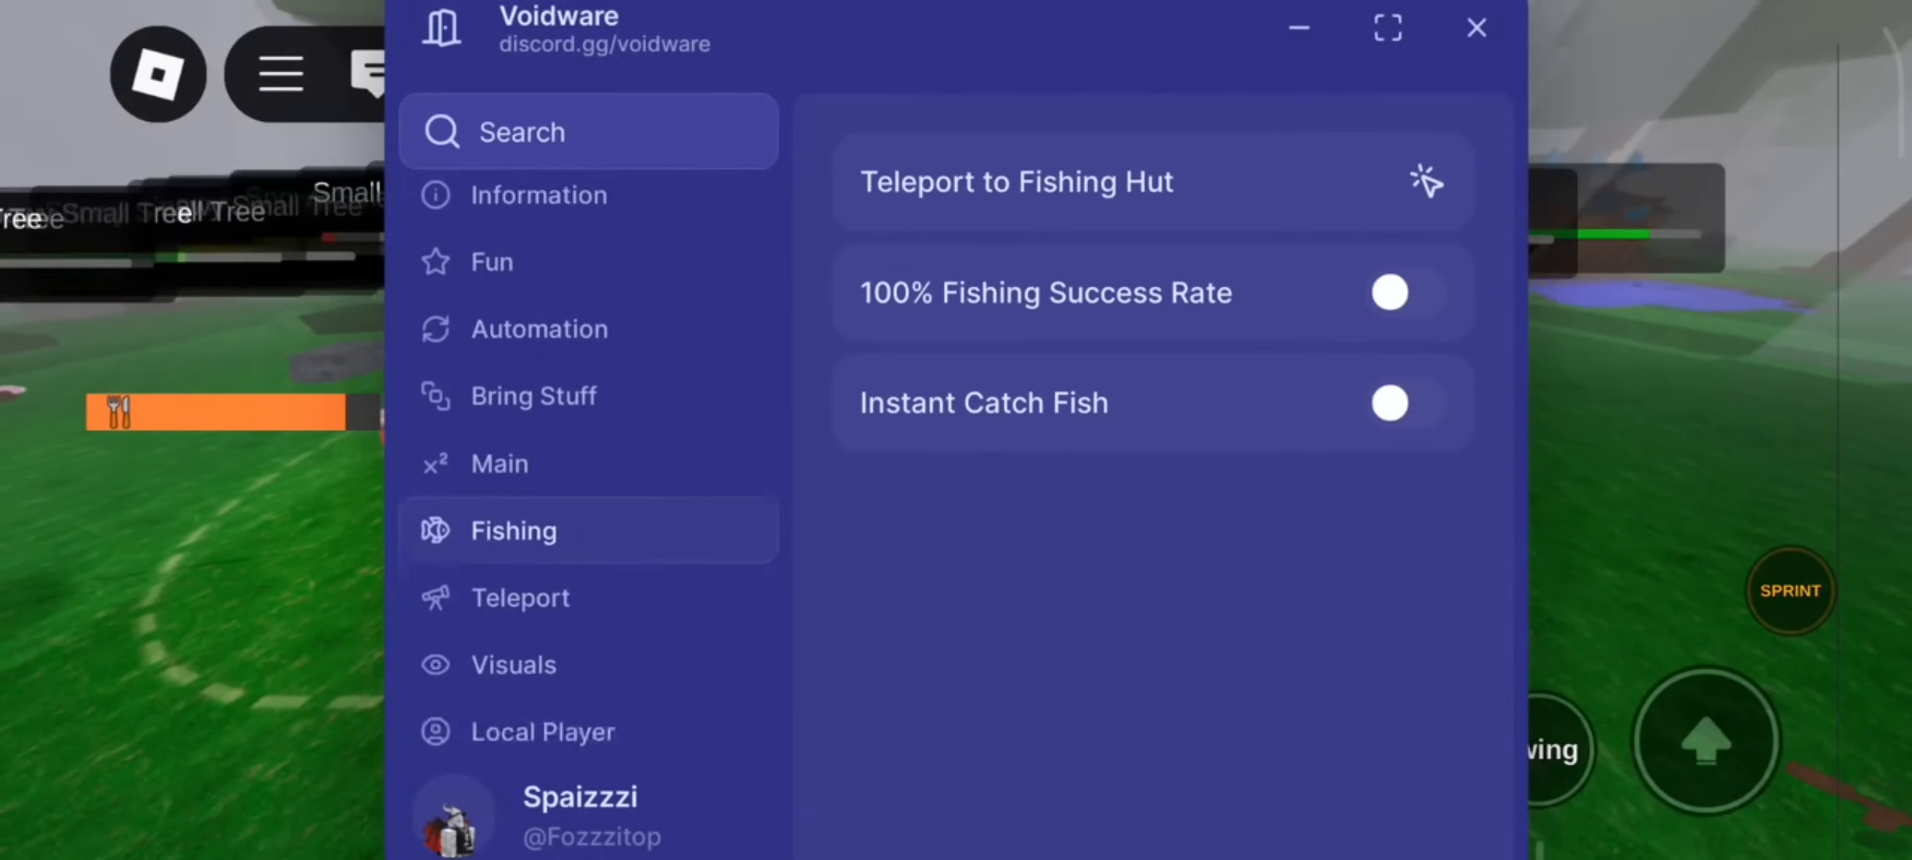
- Enable Auto Fill Campfire in Voidware's Automation tab so the fire stays fueled at full health
click(539, 328)
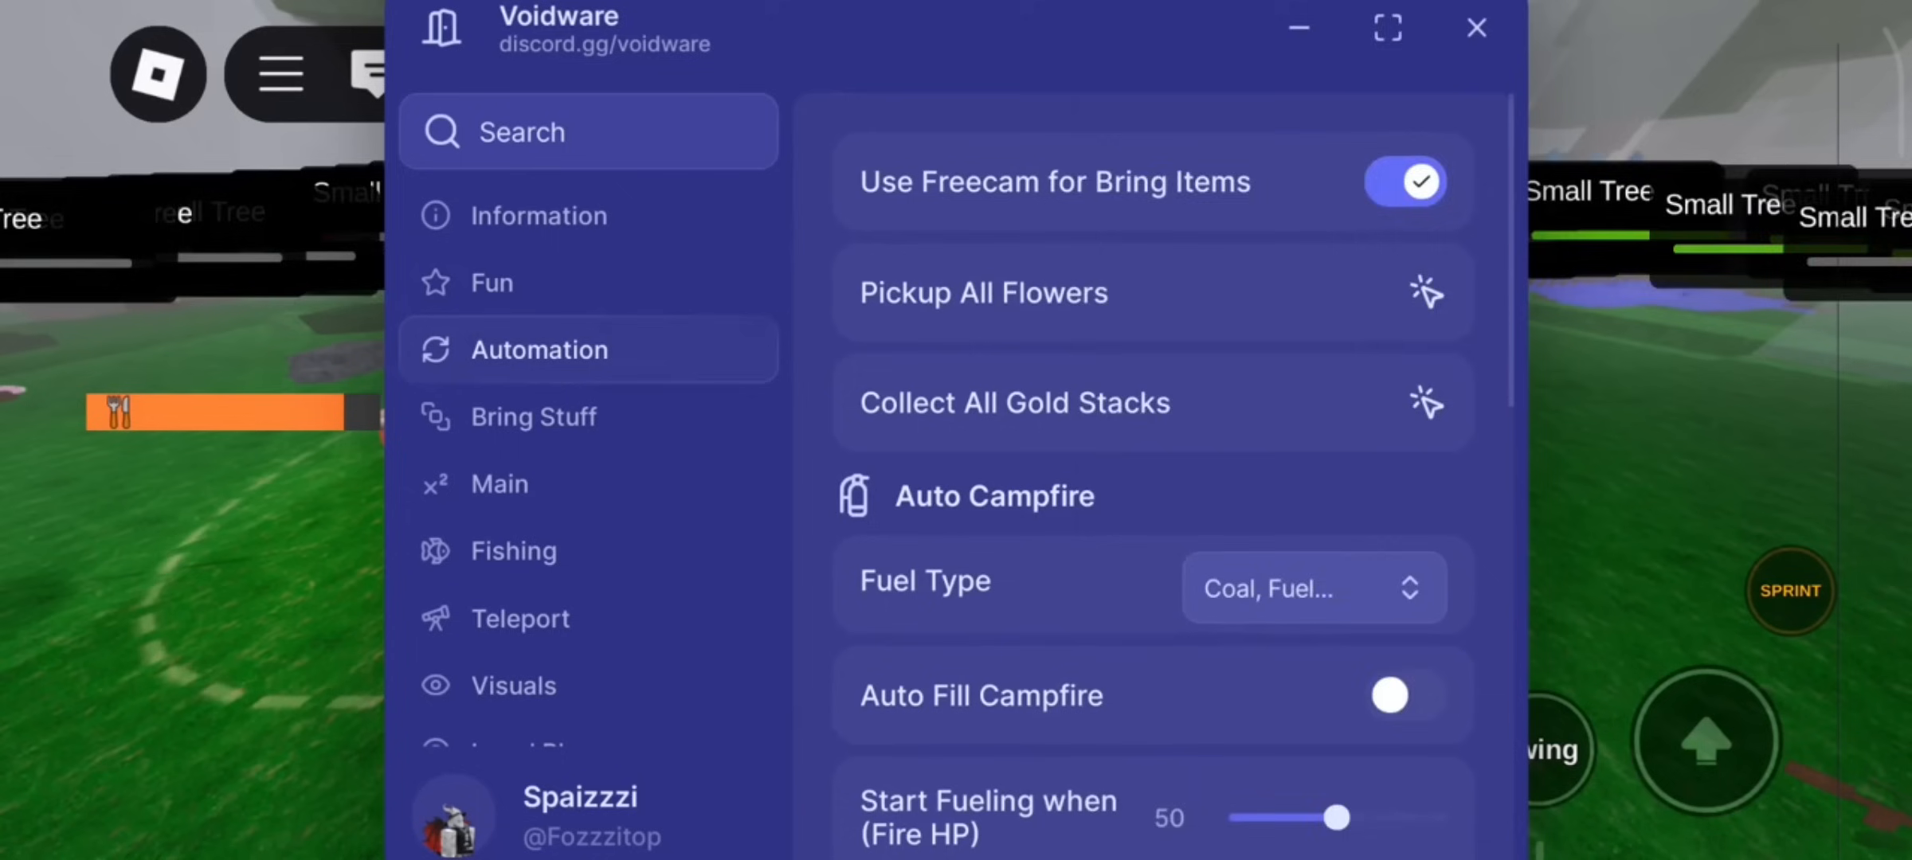
click(1315, 588)
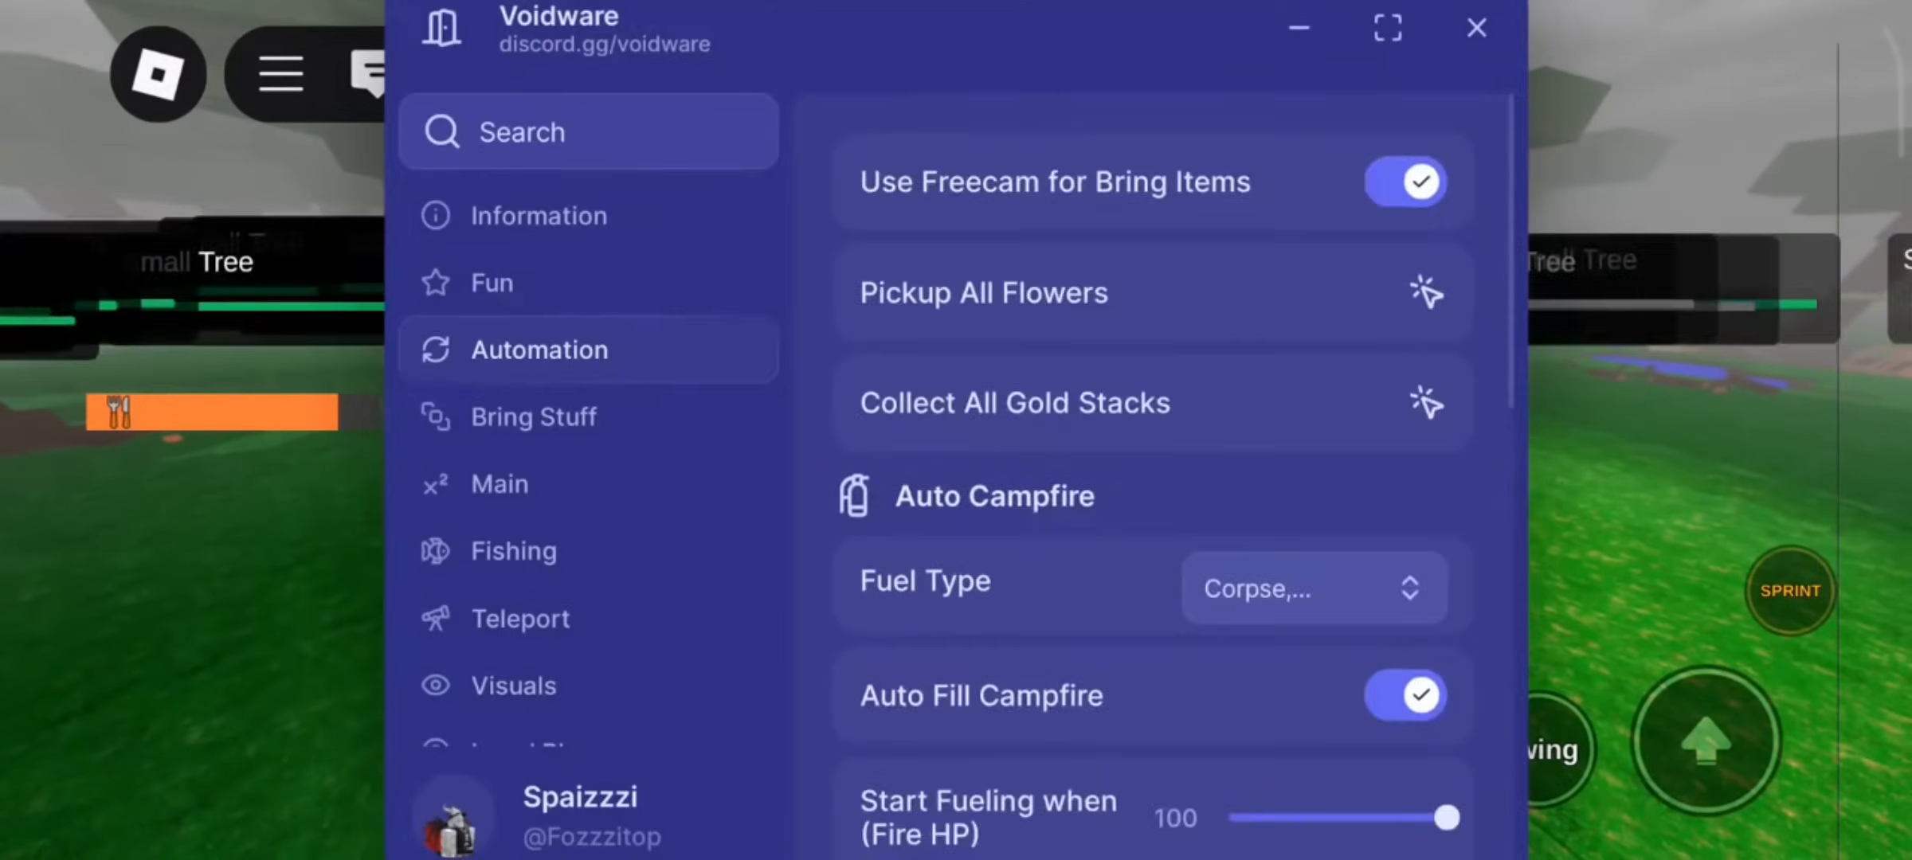
click(1472, 27)
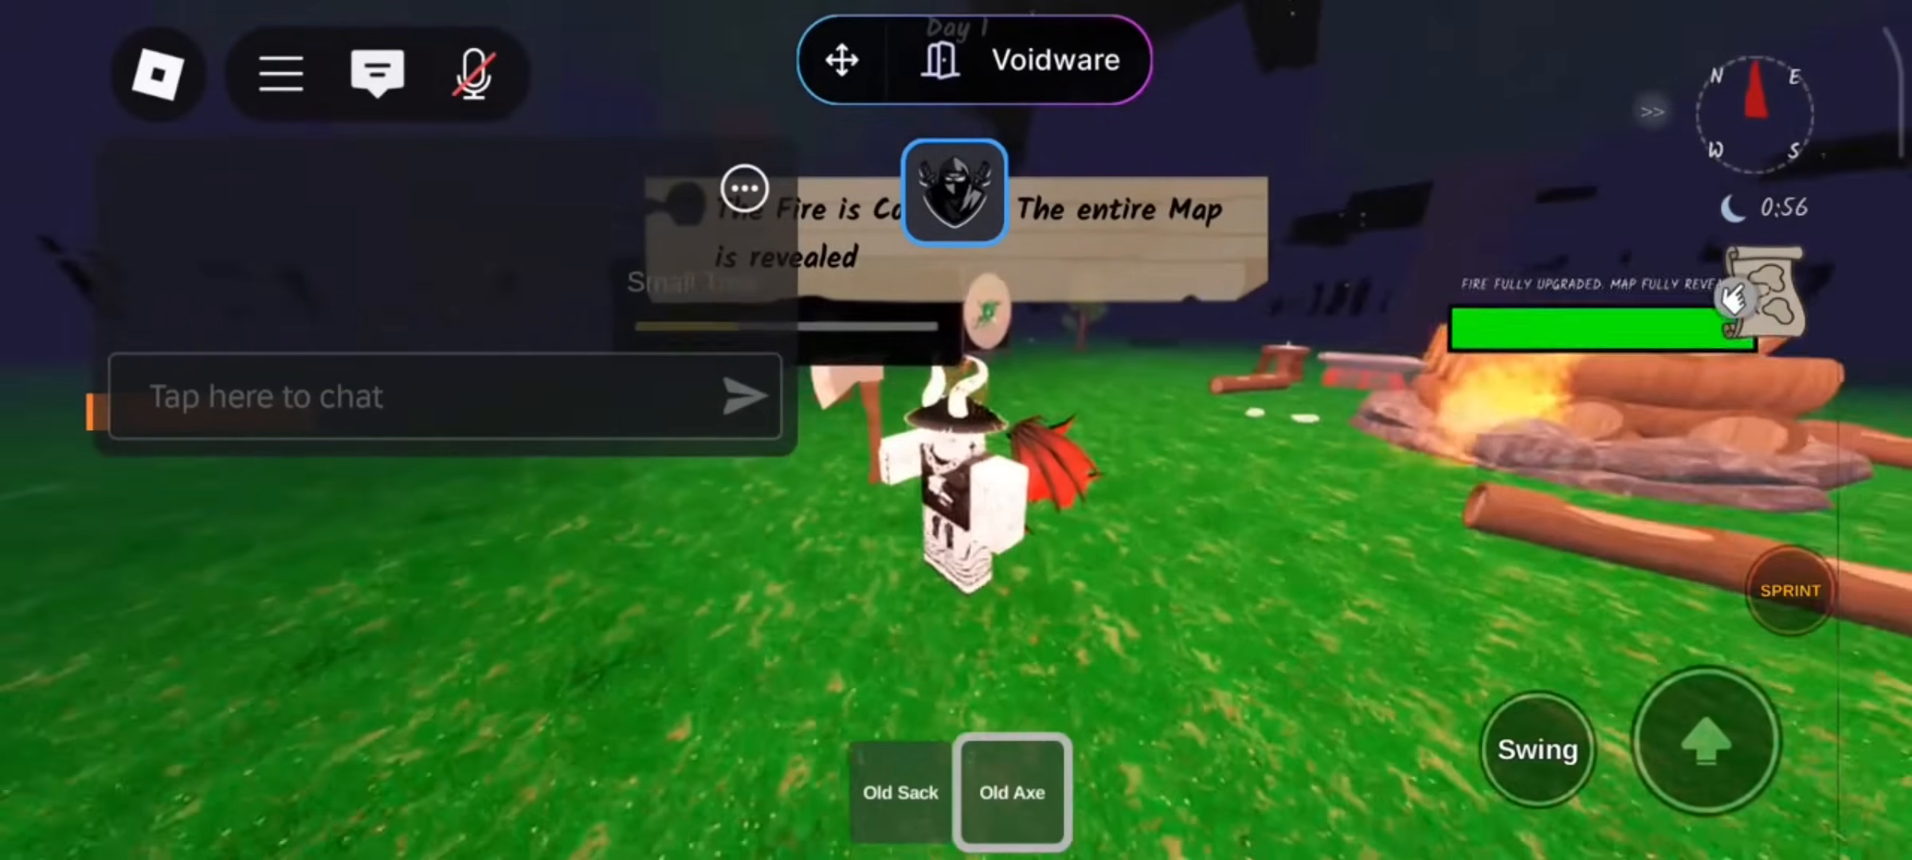
- Reach Voidware's Local Player settings to raise Walk Speed to 100 with Speed enabled
click(1051, 60)
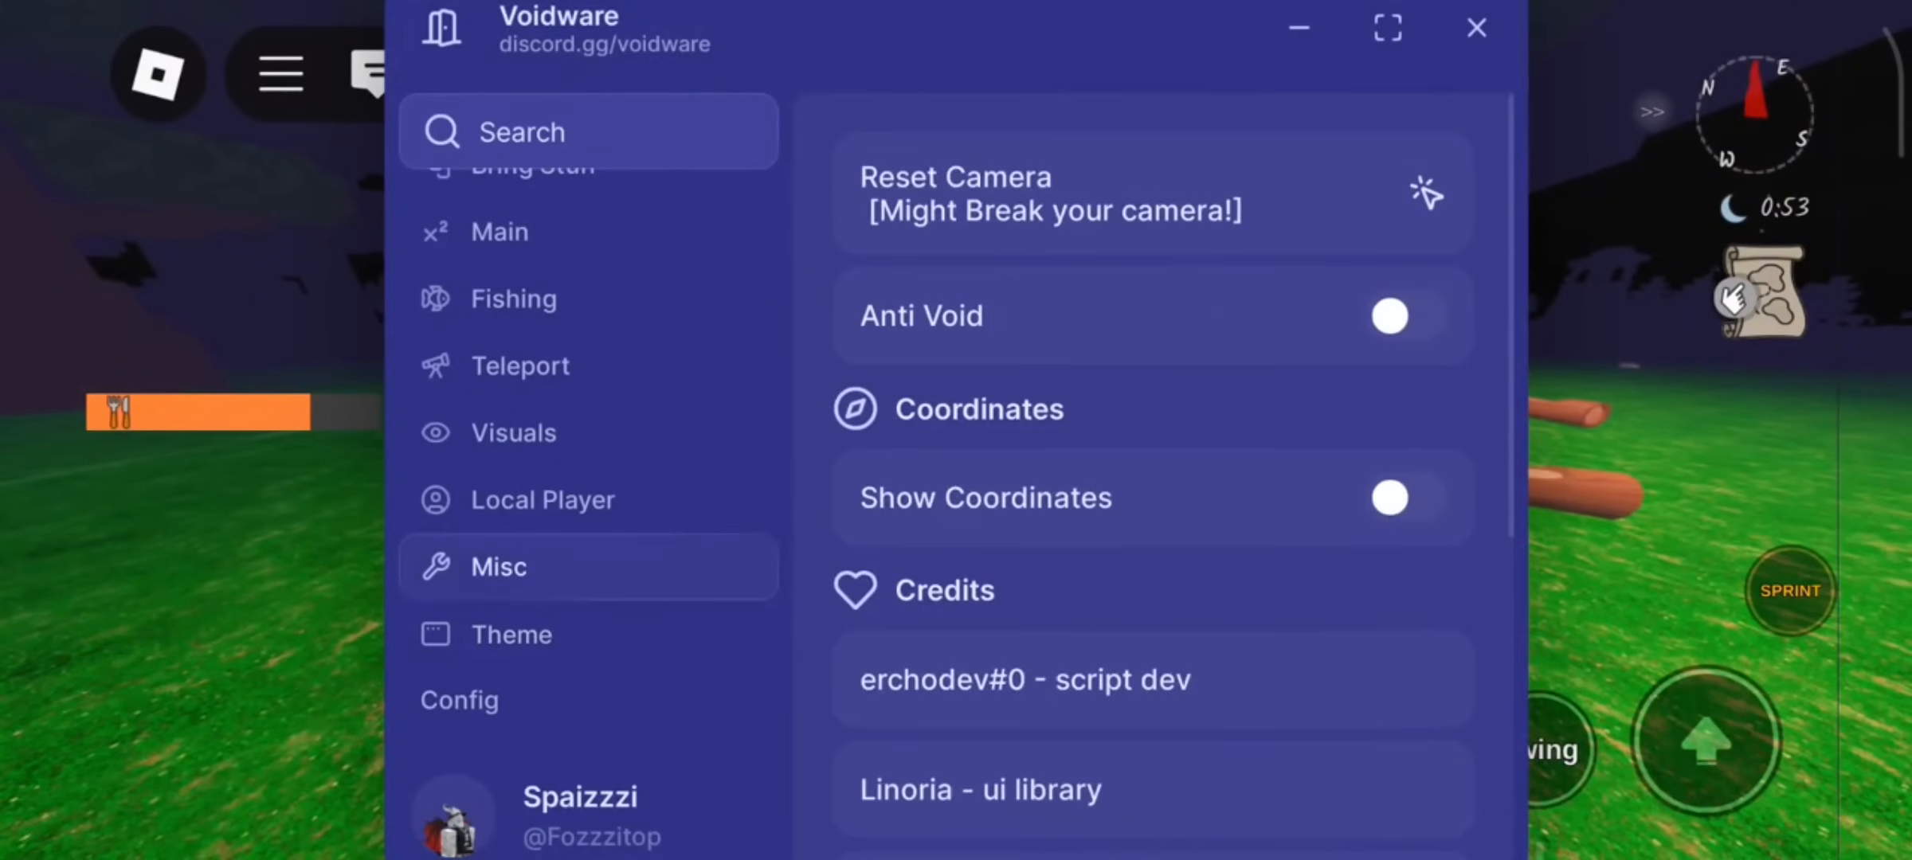
click(542, 499)
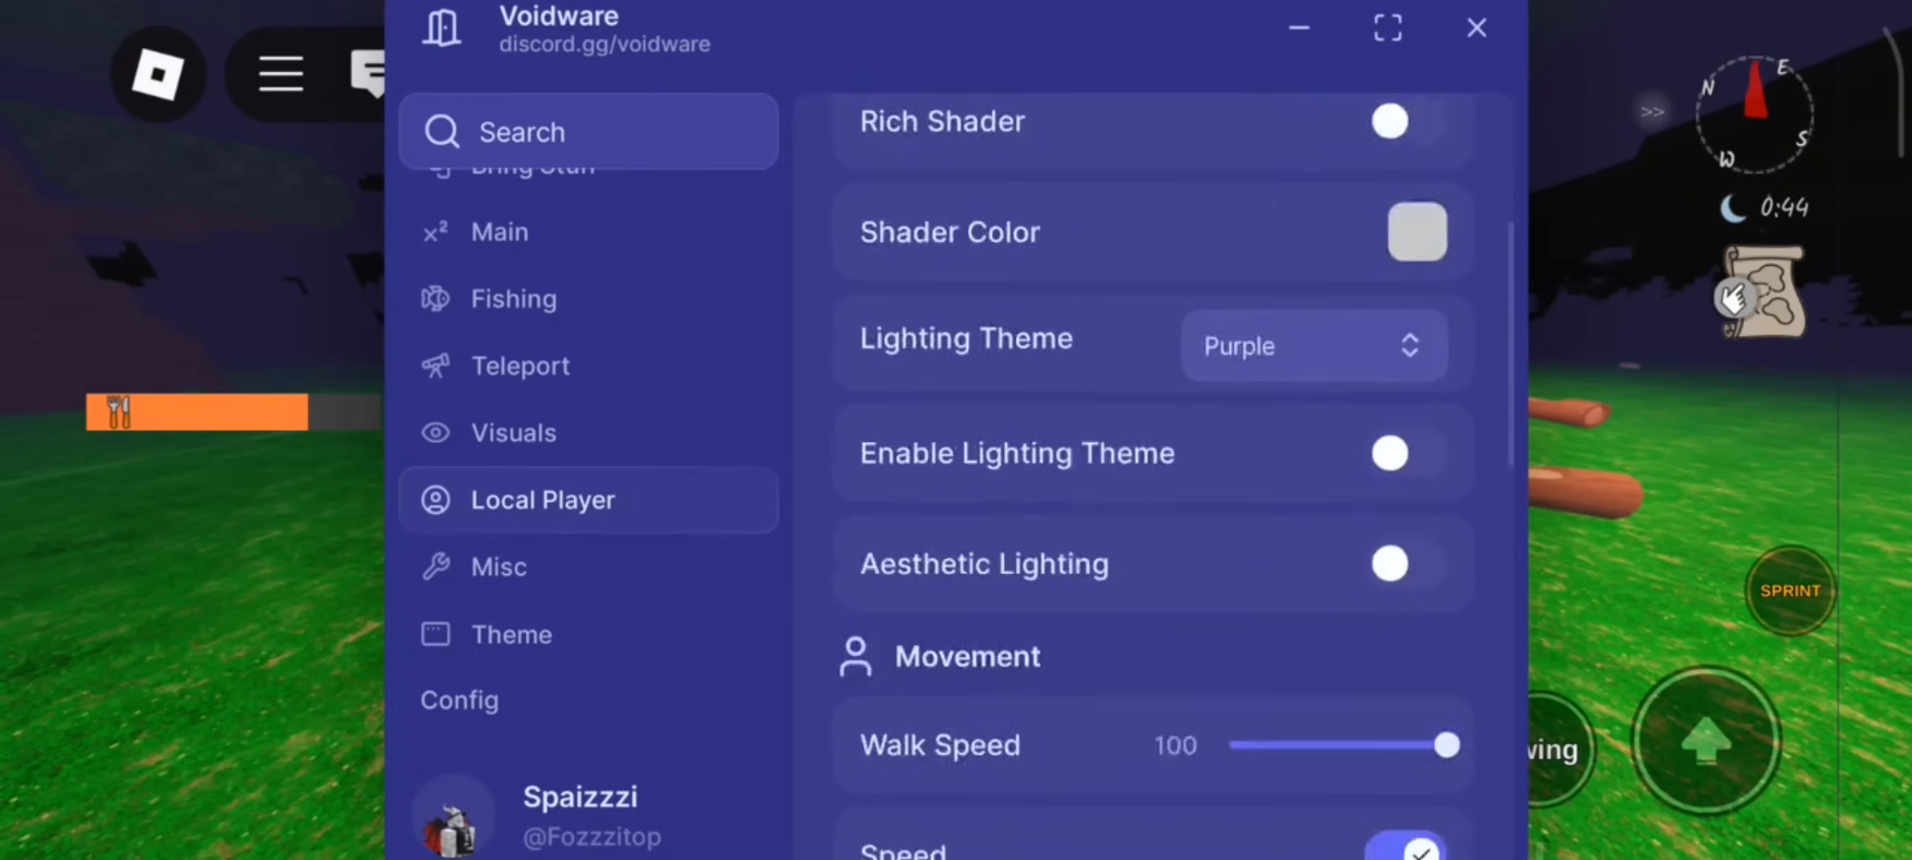
scroll(down, 3)
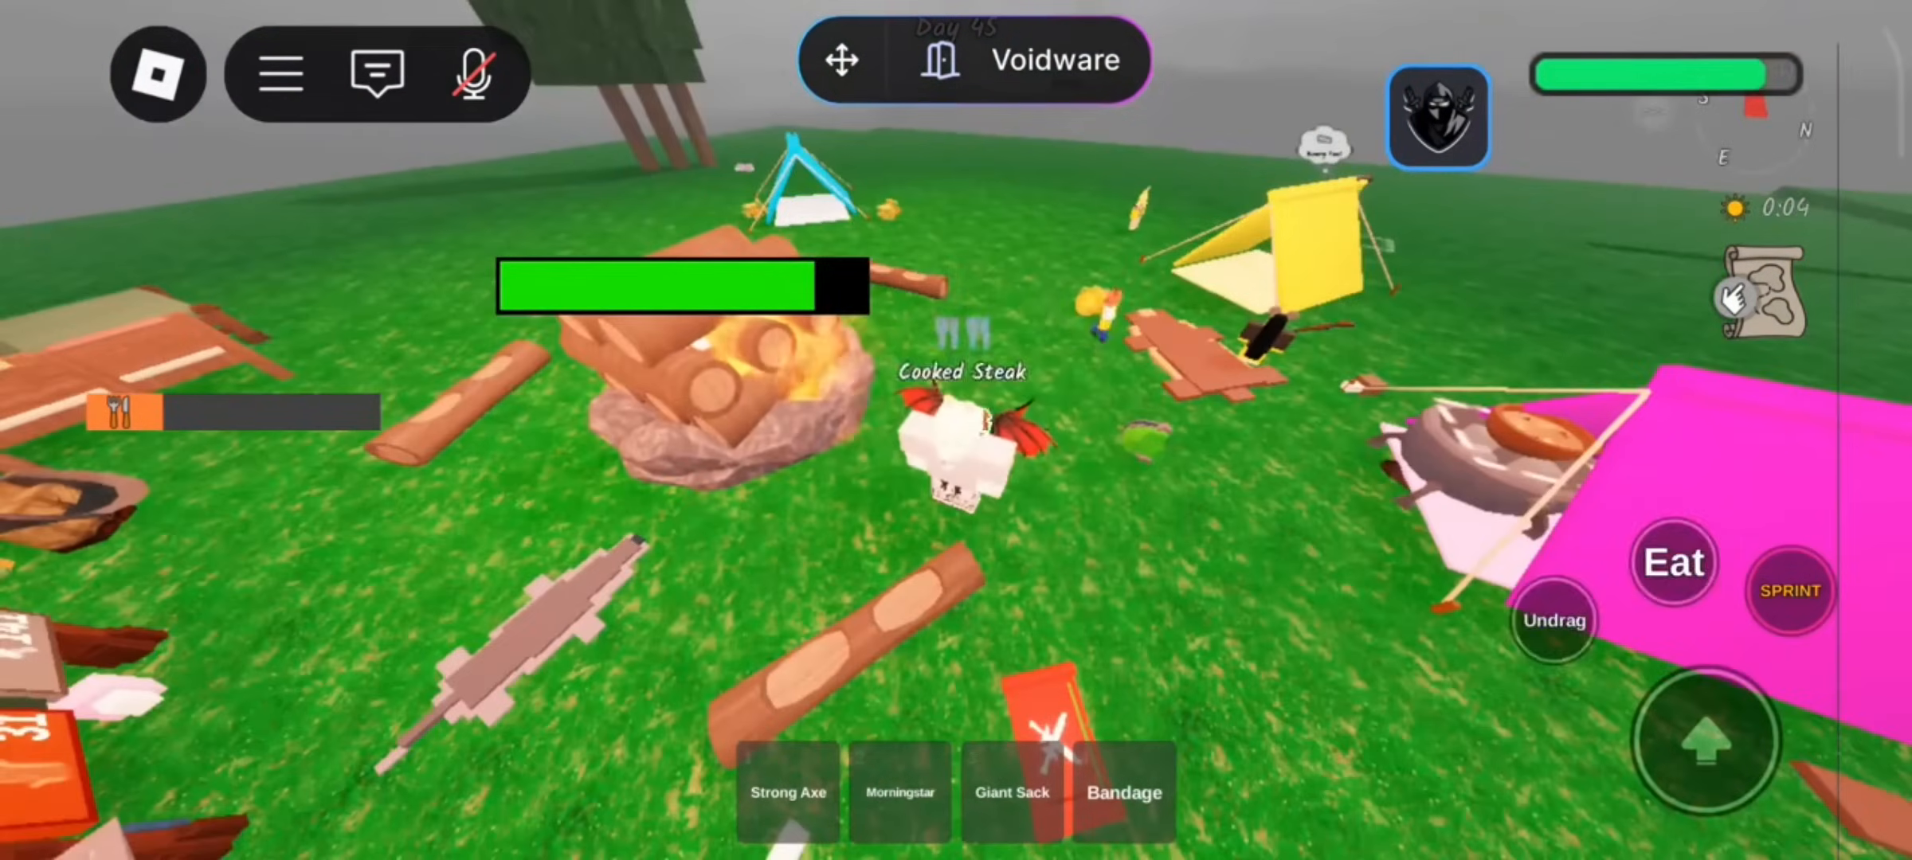
click(1759, 300)
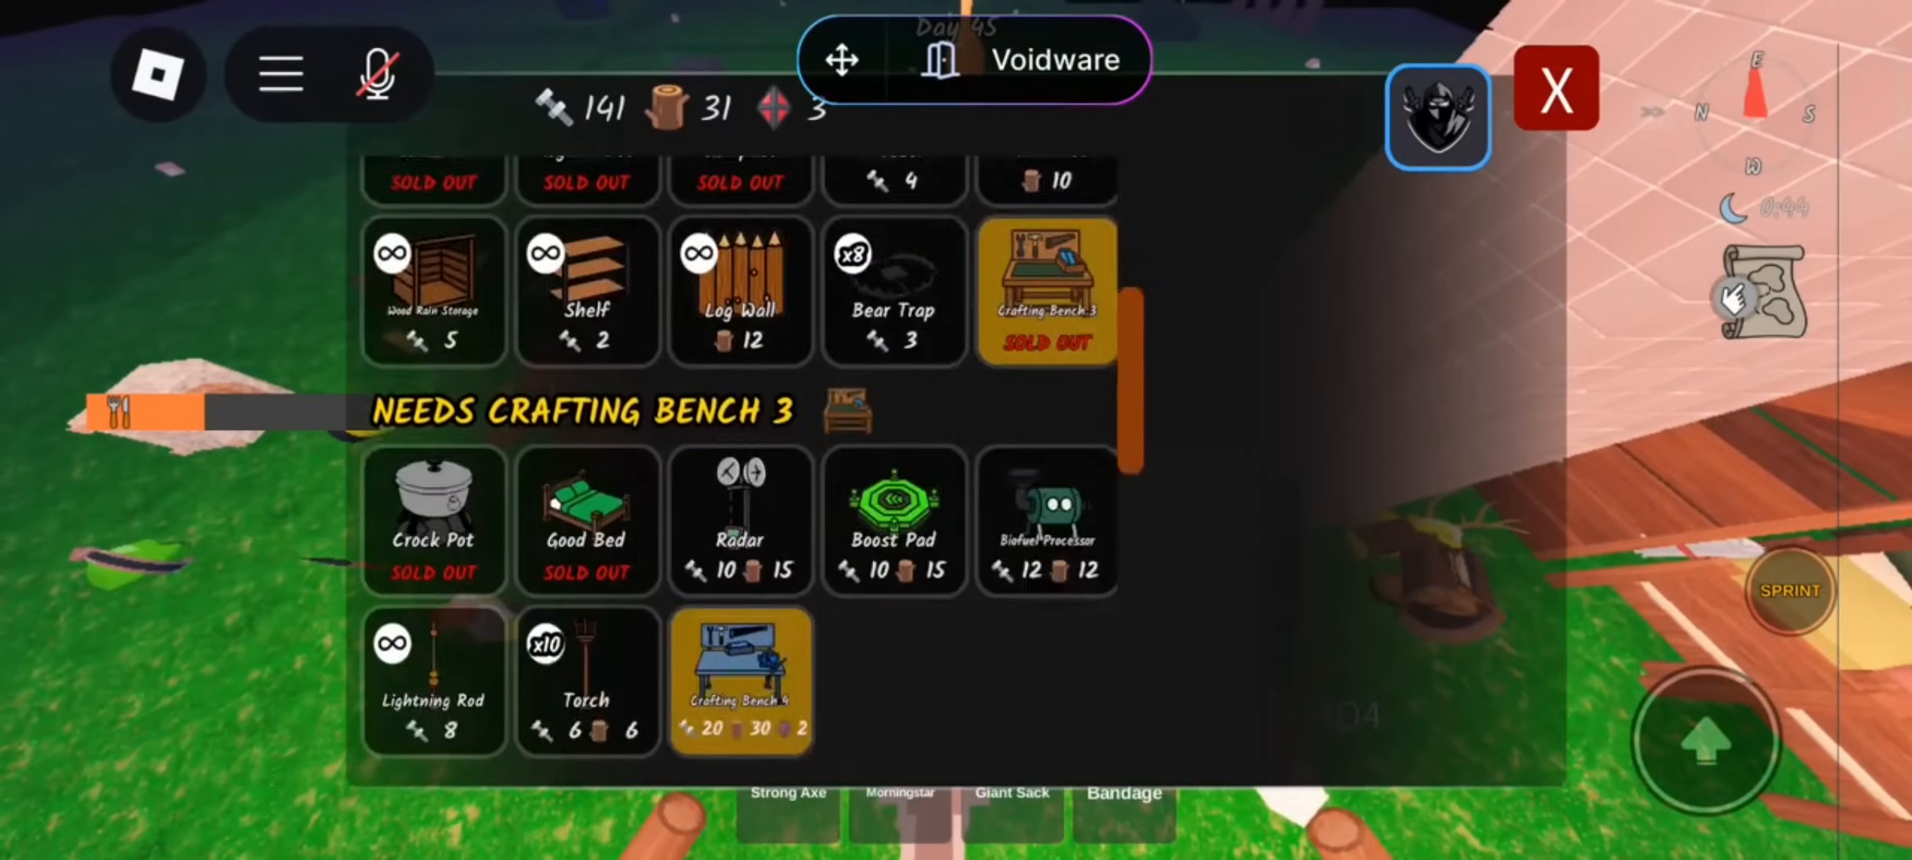
click(1555, 88)
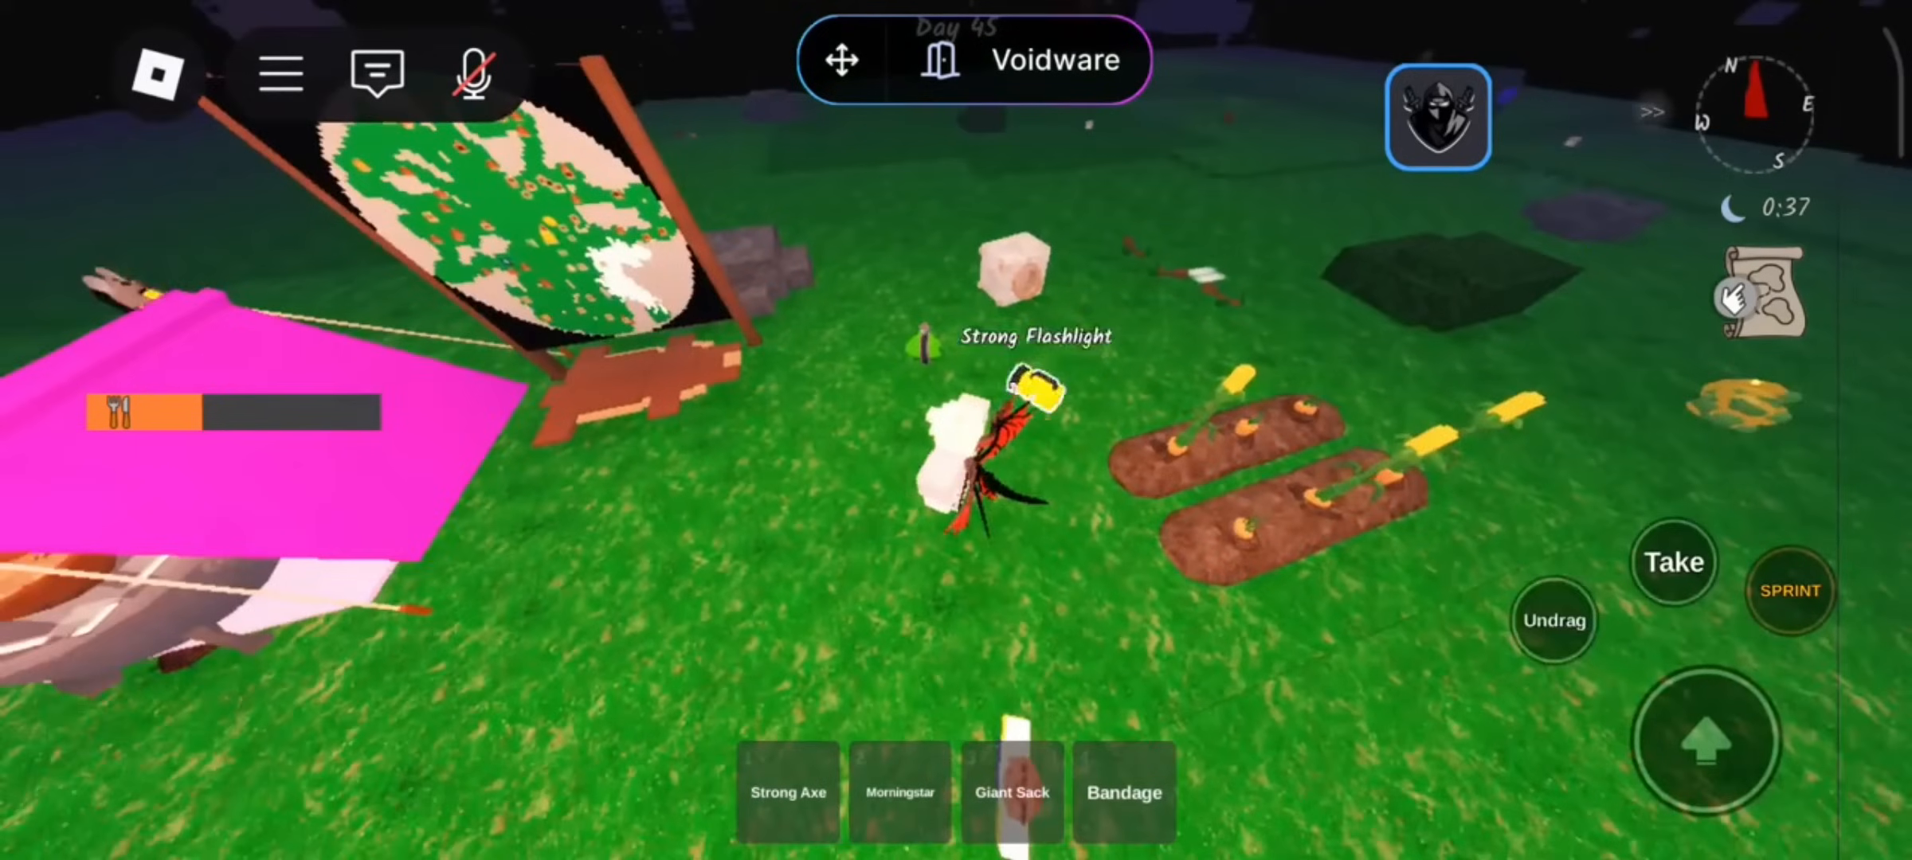